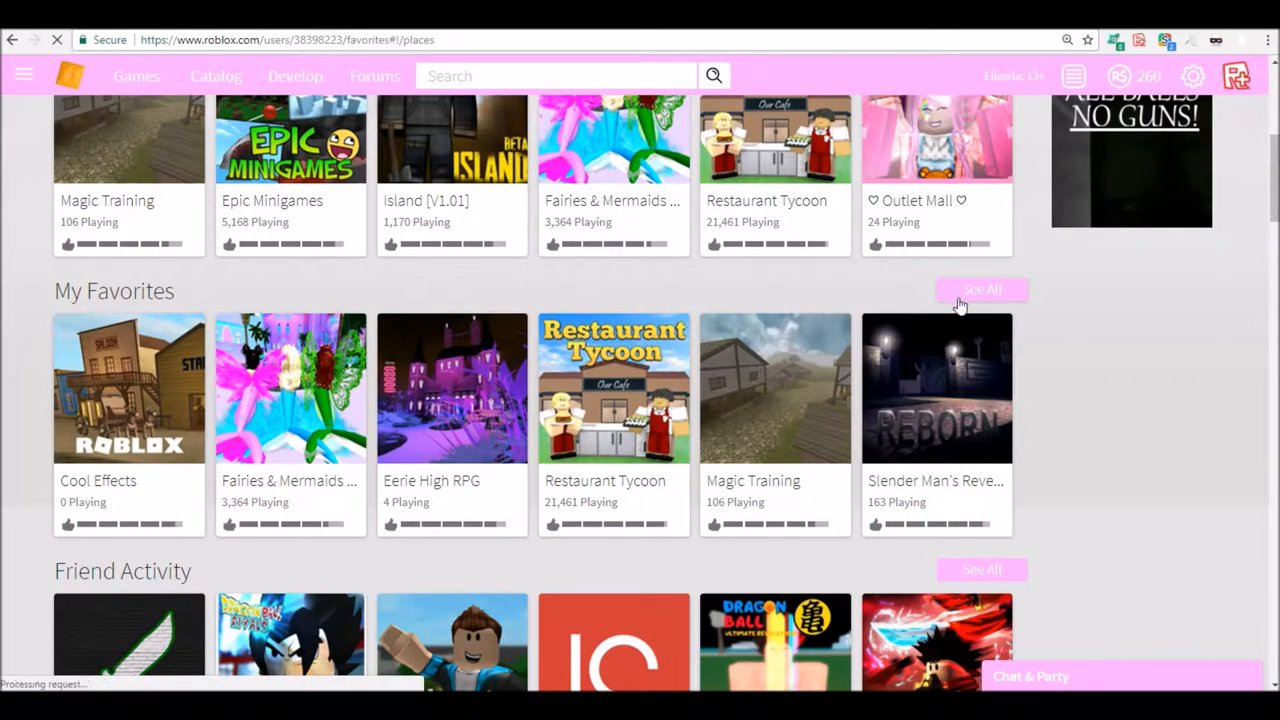
# Show the favorited hair accessories via See All, Accessories, then the Hair subcategory.
pyautogui.click(980, 288)
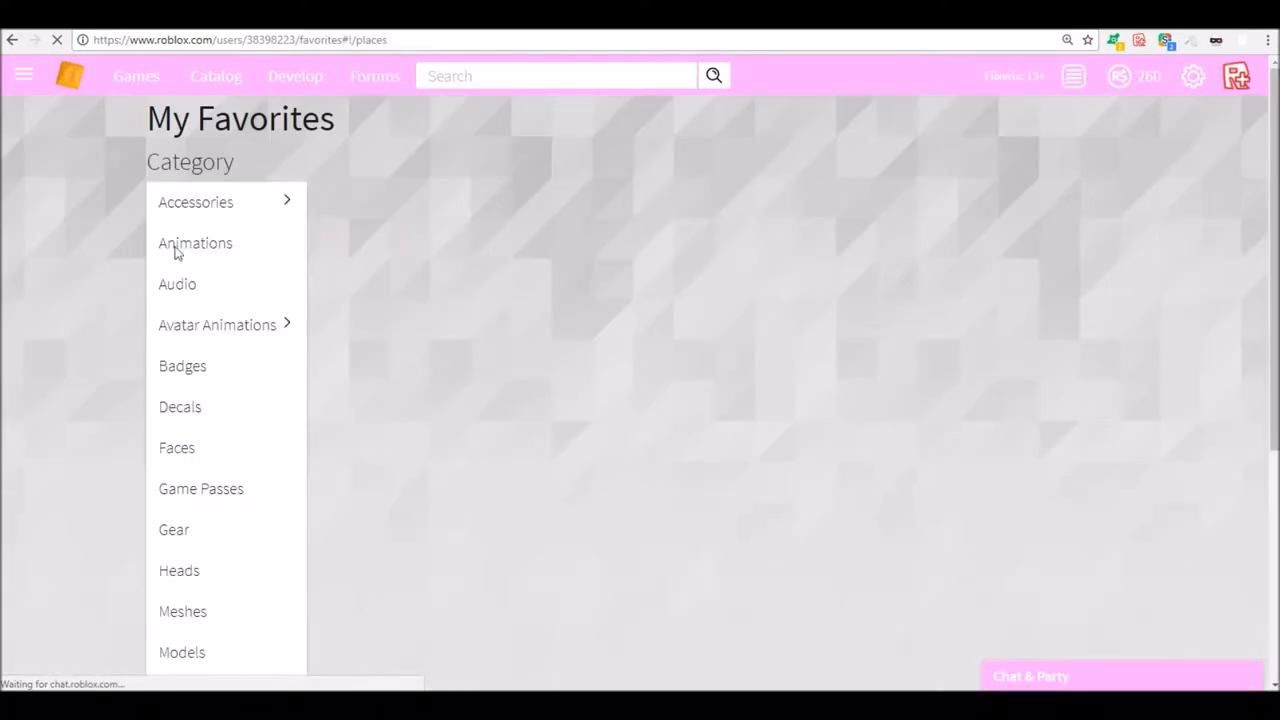
pyautogui.click(196, 202)
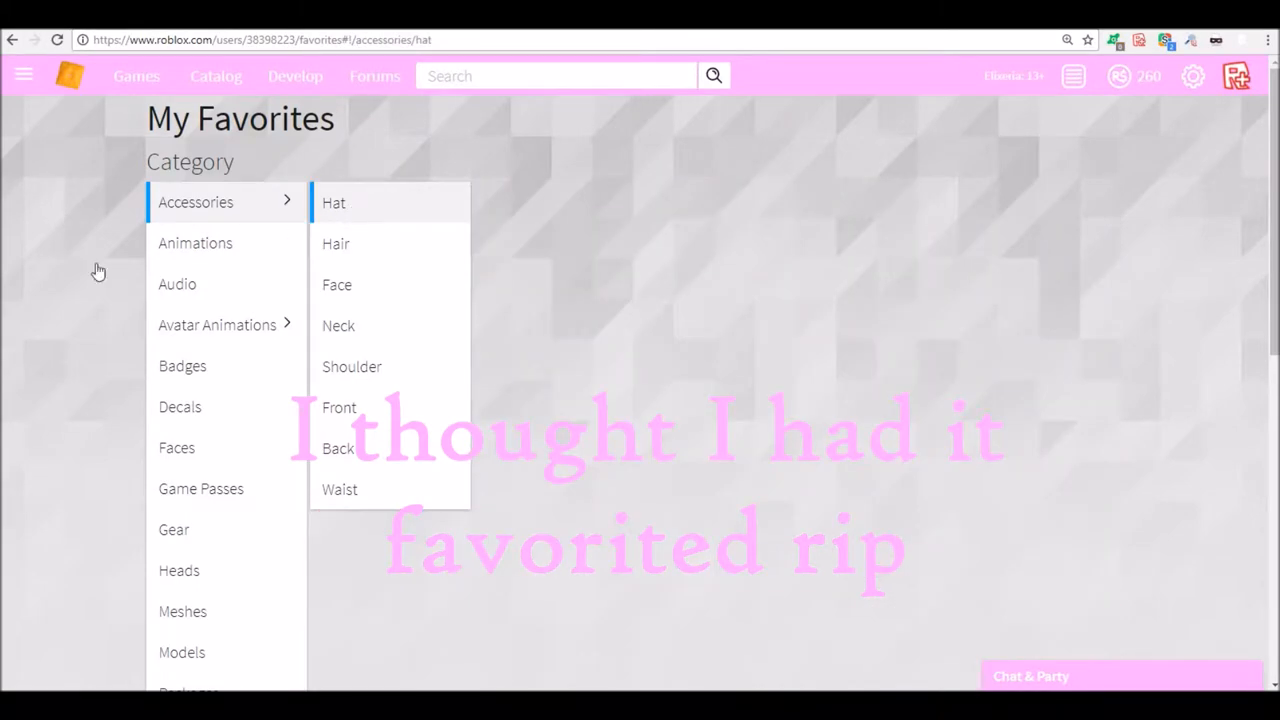
pyautogui.click(336, 284)
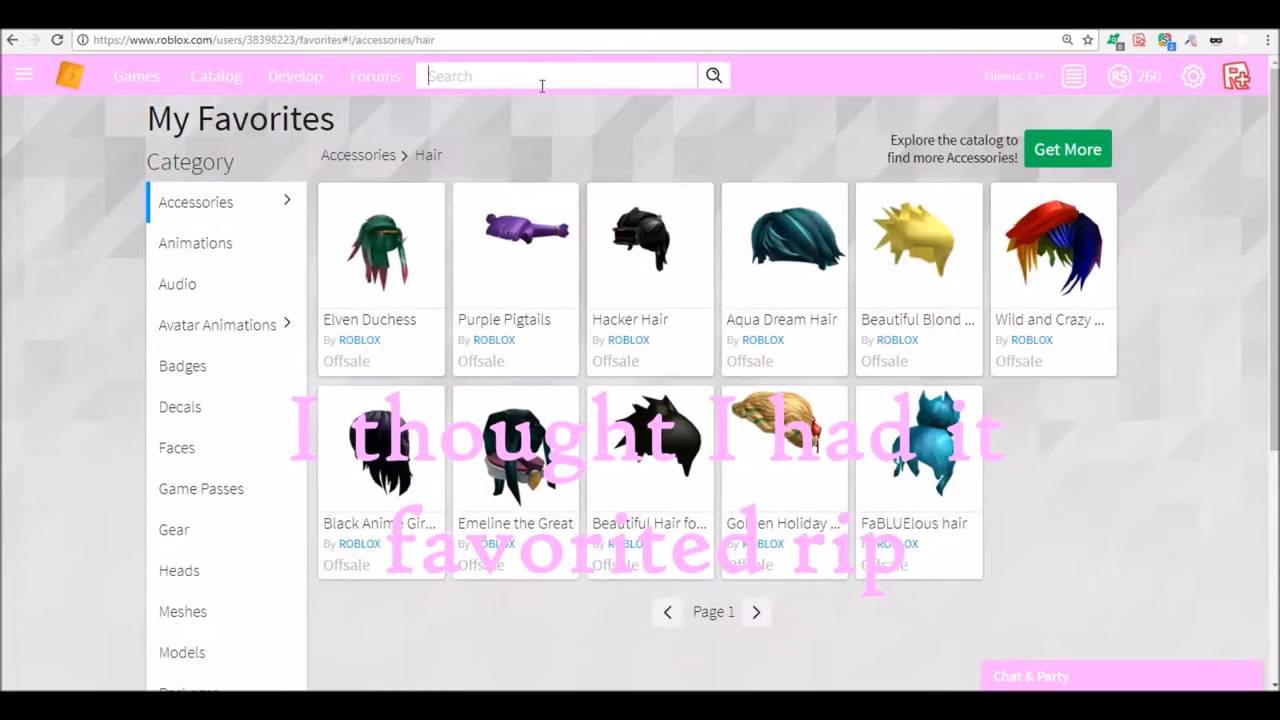
# Search the catalog for 'scary larry' and go to the Scary Larry hat's item page.
pyautogui.write('scary larry')
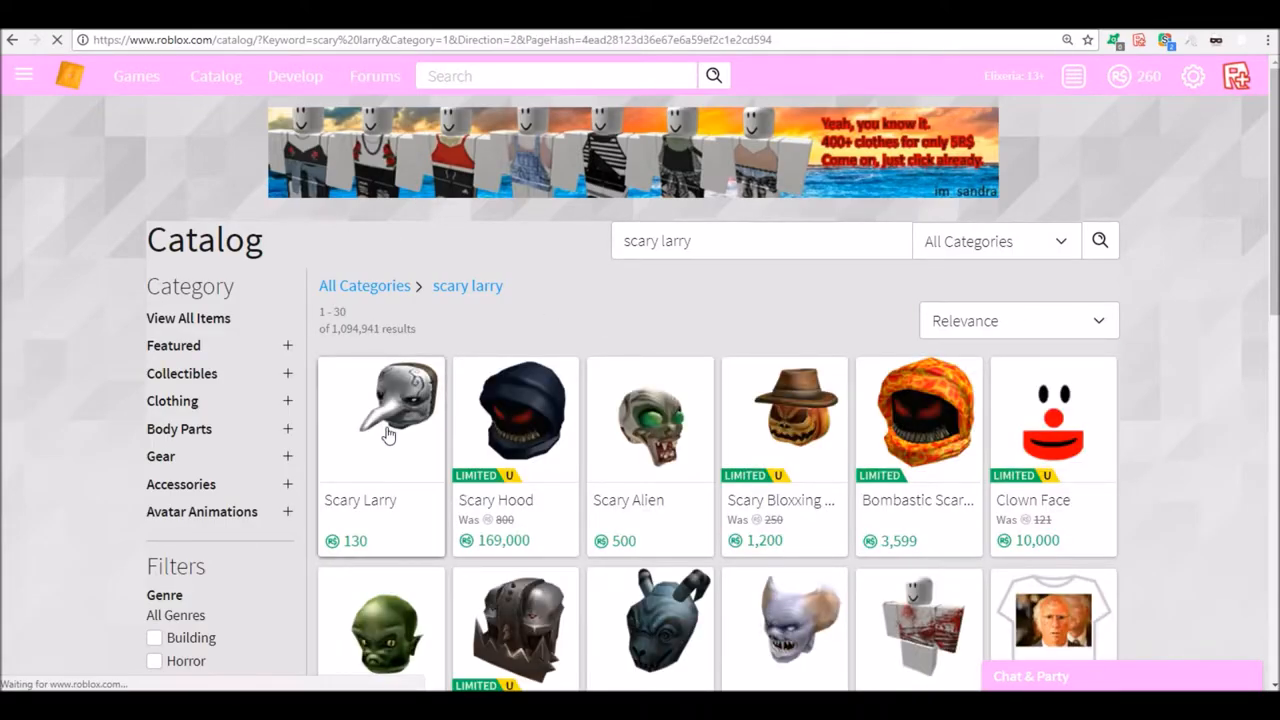
pyautogui.click(380, 414)
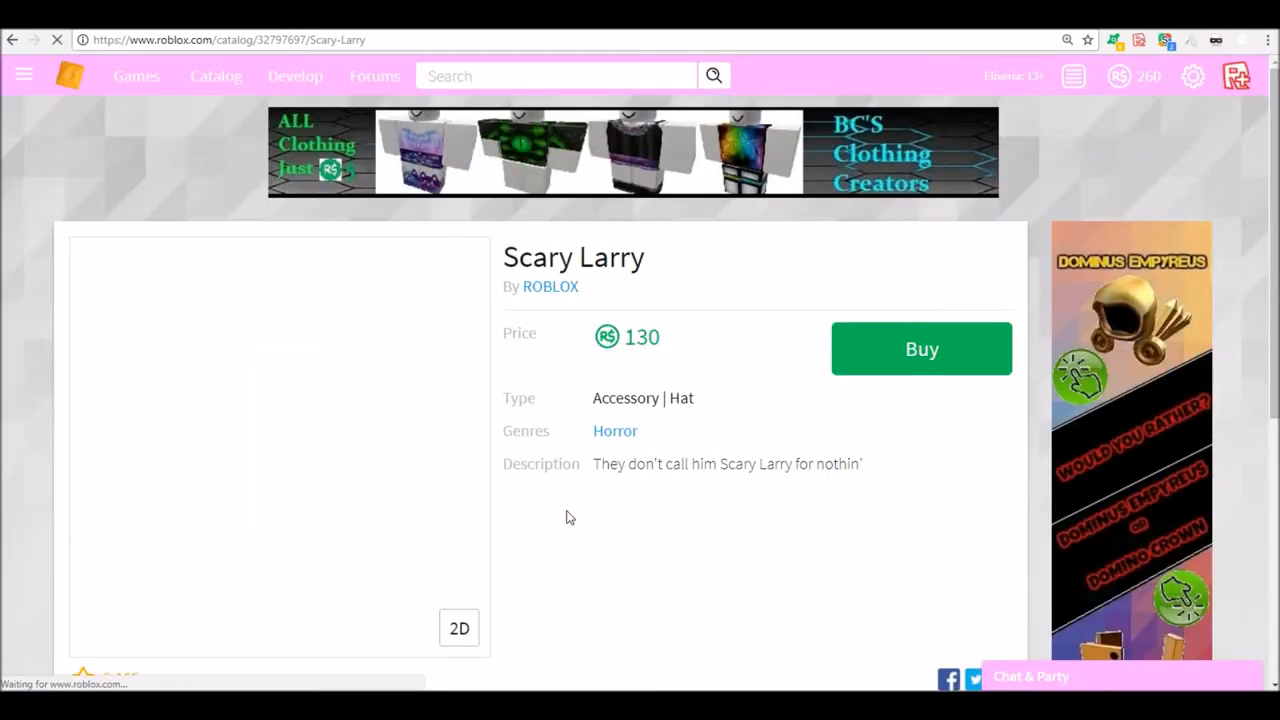
# Purchase Scary Larry for 130 Robux and head to the Avatar Editor.
pyautogui.click(920, 348)
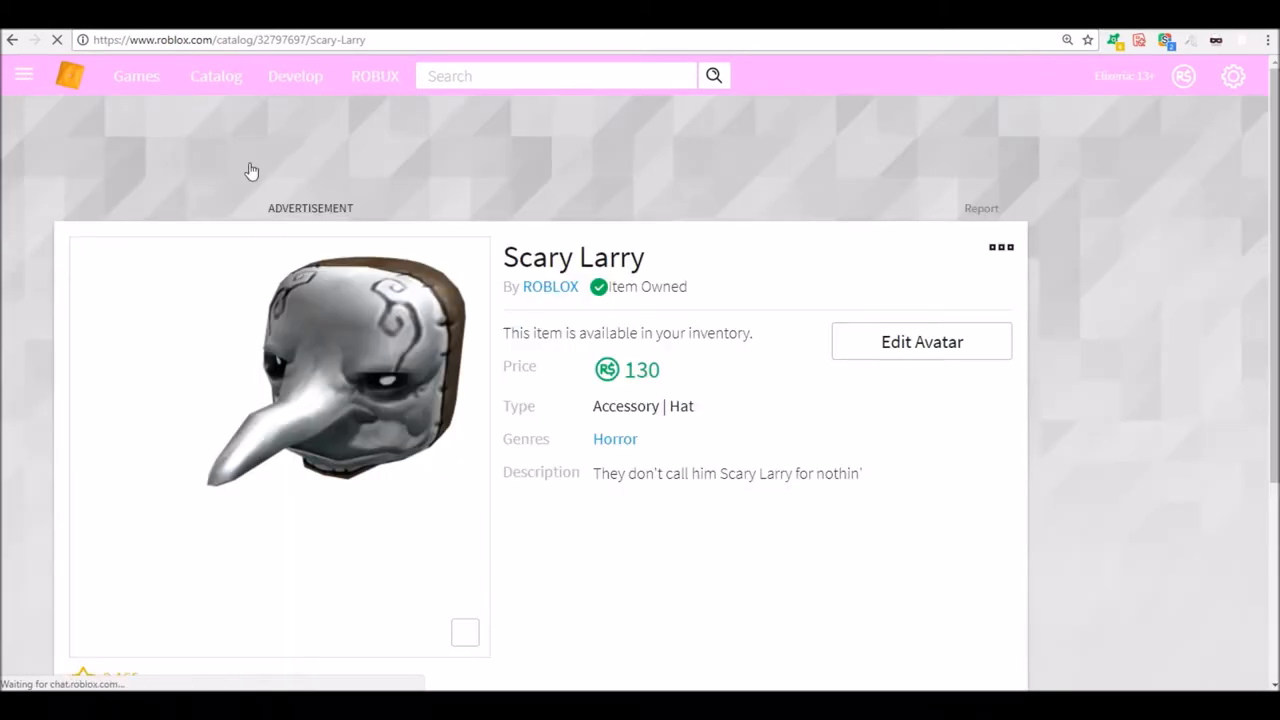
pyautogui.click(920, 340)
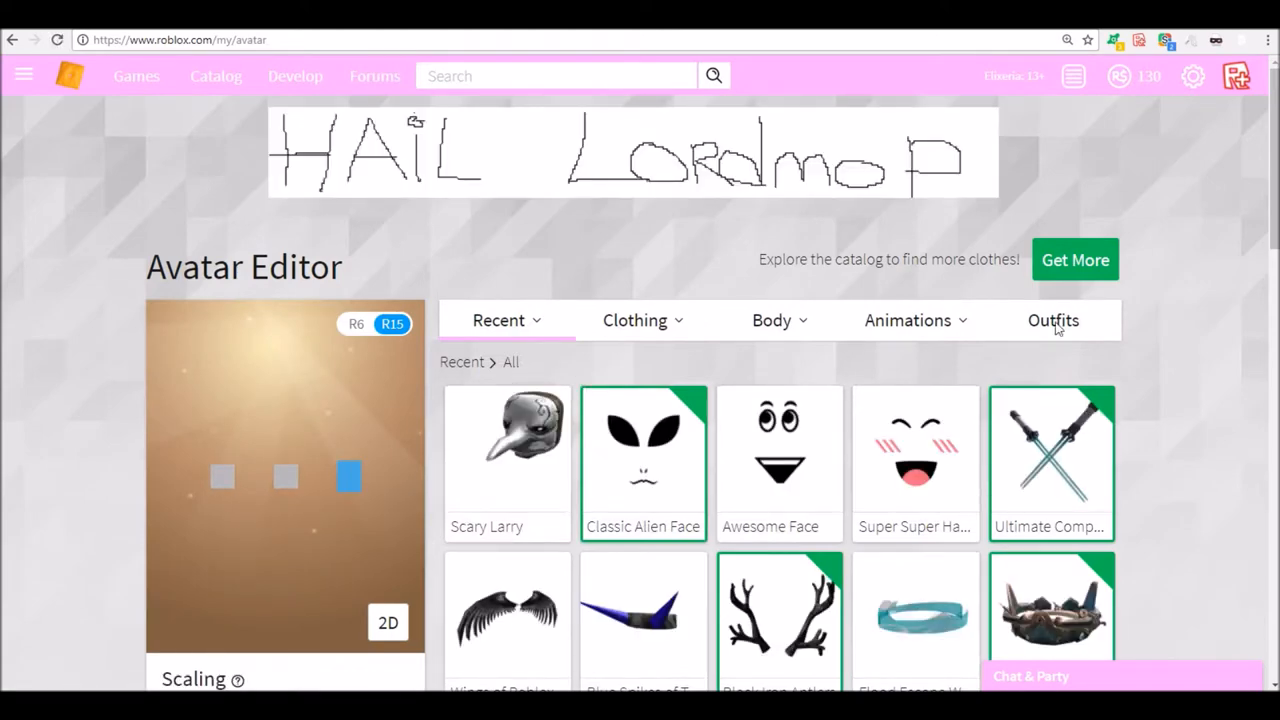
# Browse outfits and recent items, list the owned hats, and wear Scary Larry on the avatar.
pyautogui.click(1052, 320)
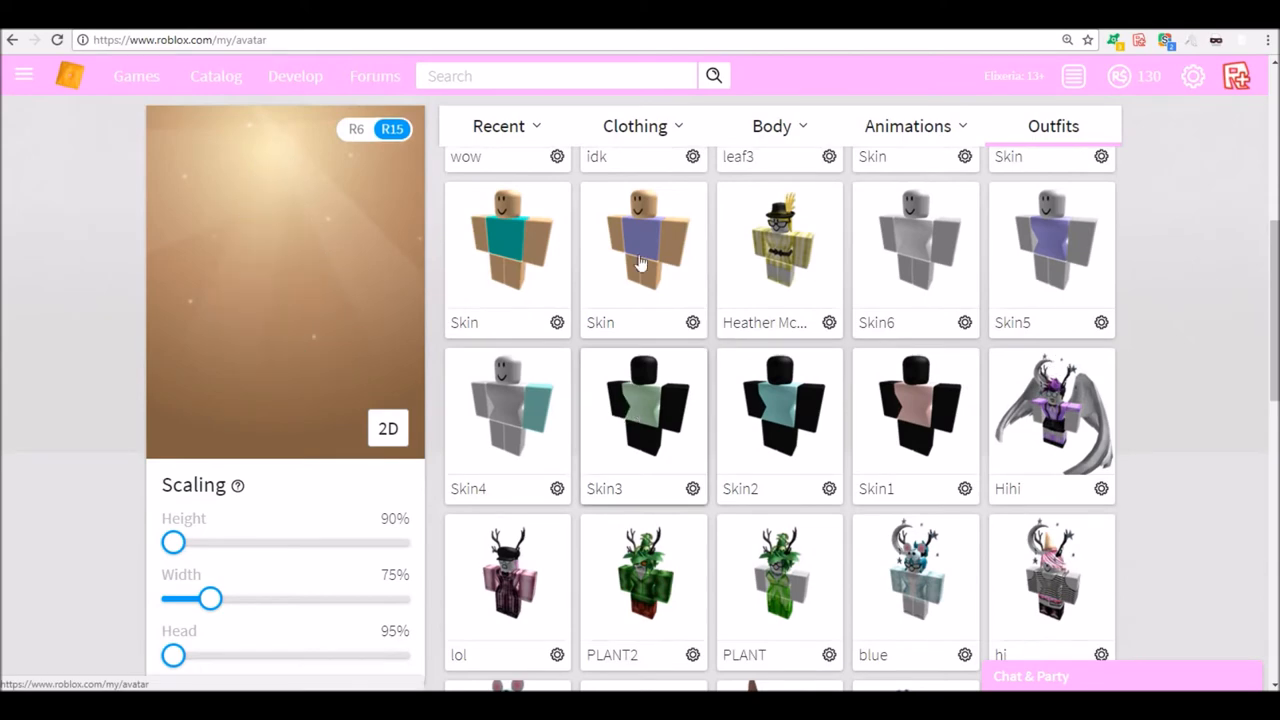
pyautogui.click(498, 124)
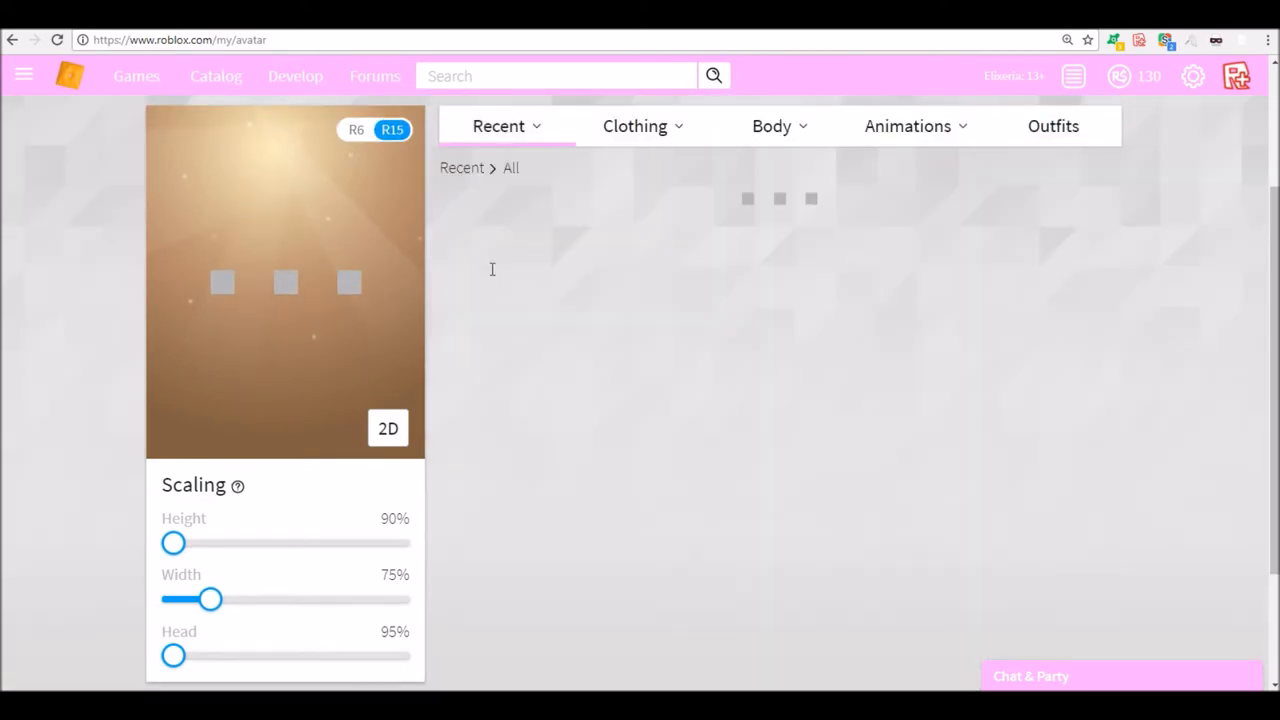
pyautogui.click(634, 126)
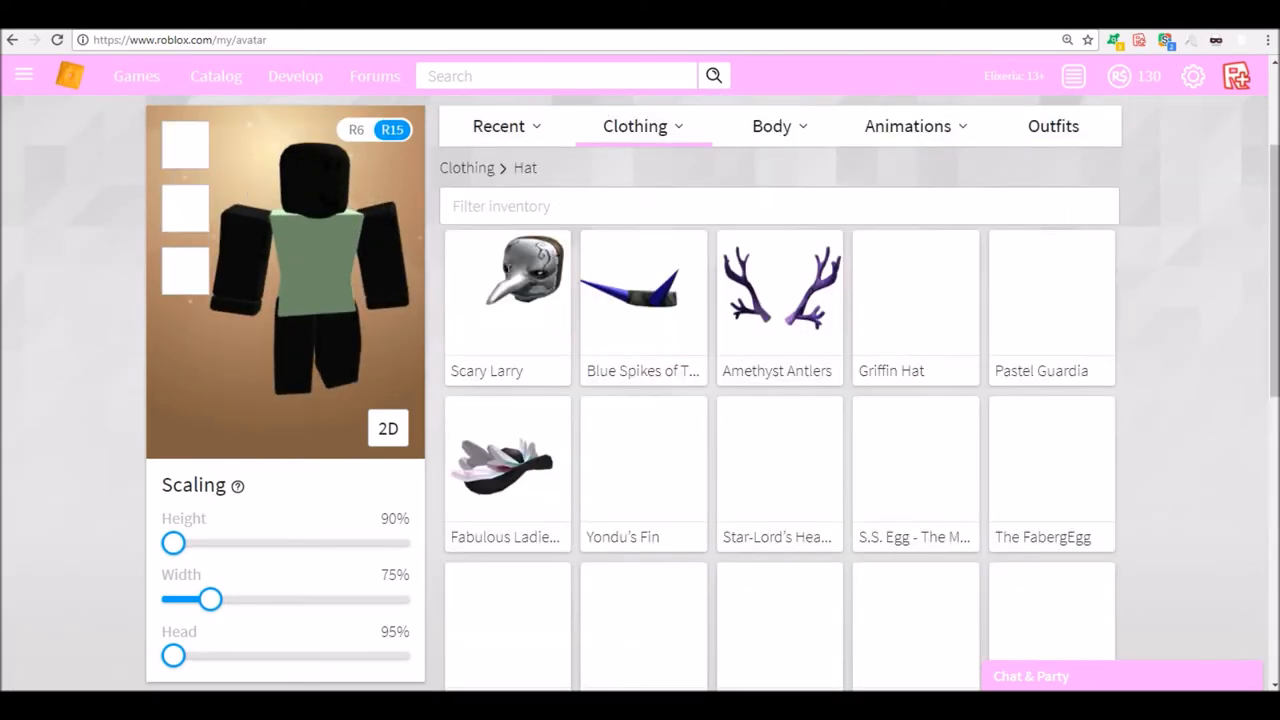
pyautogui.click(508, 290)
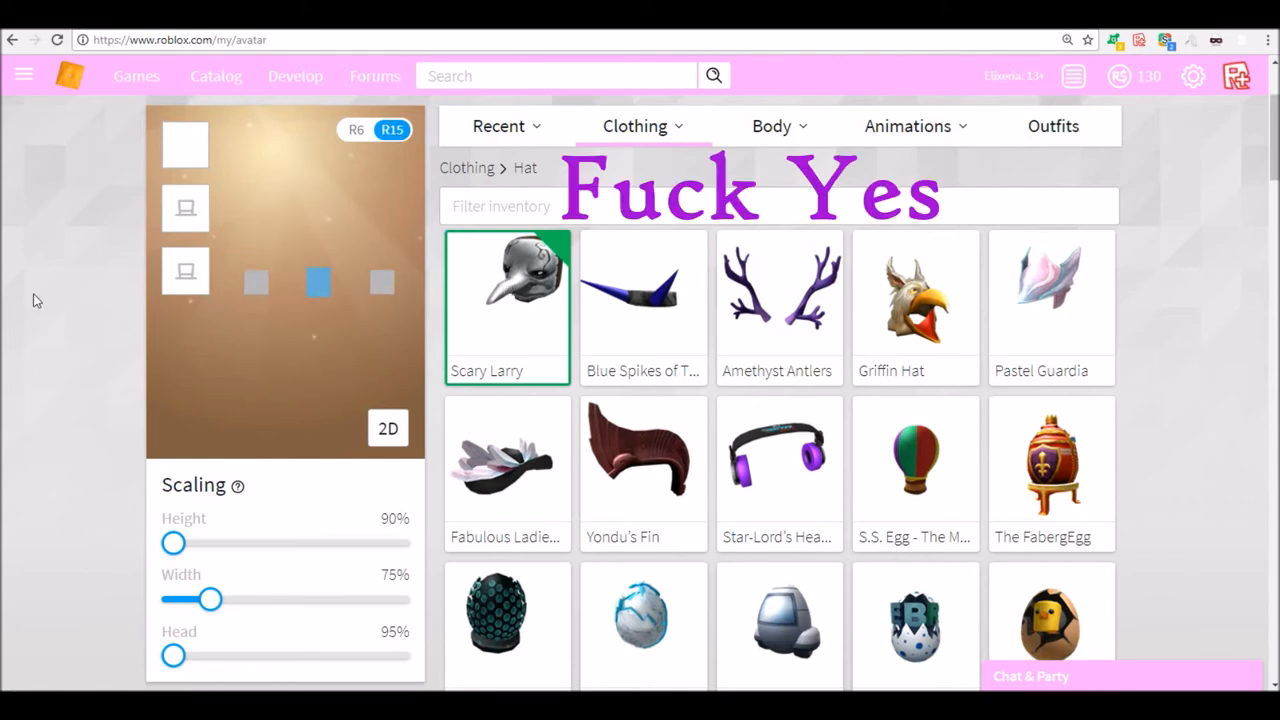